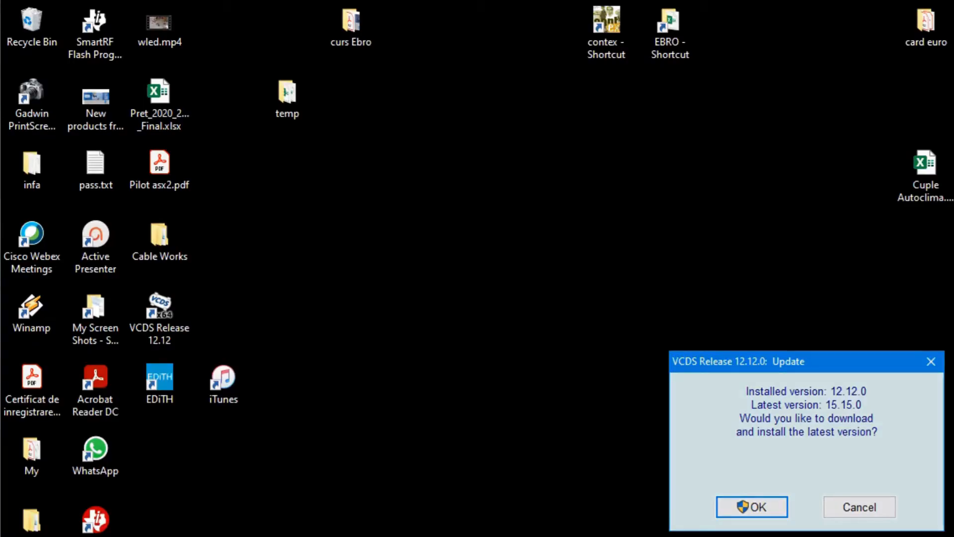
{"action": "mouse_move", "coordinate": [750, 415]}
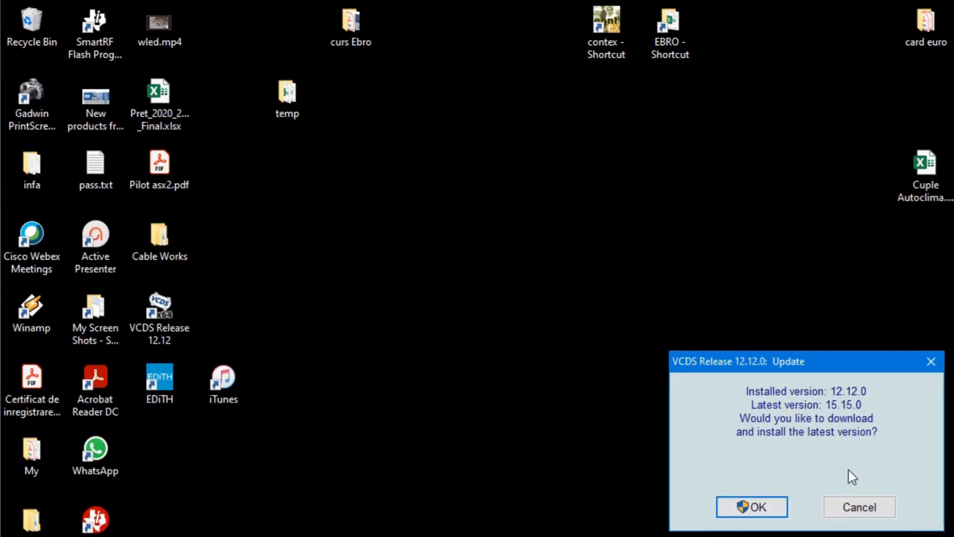
Cancel the update to 15.15.0 and dismiss the 'software out of date' balloon
{"action": "left_click", "coordinate": [859, 506]}
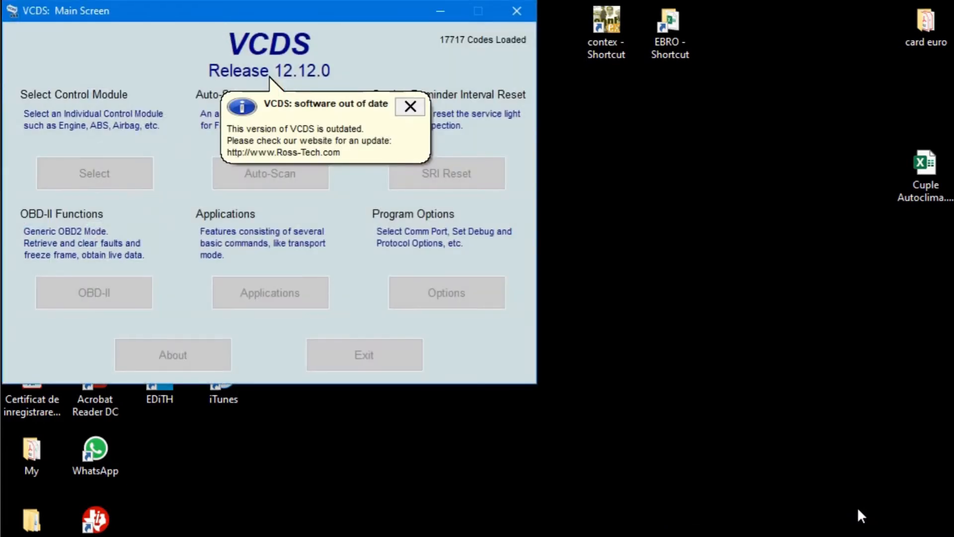
{"action": "mouse_move", "coordinate": [819, 497]}
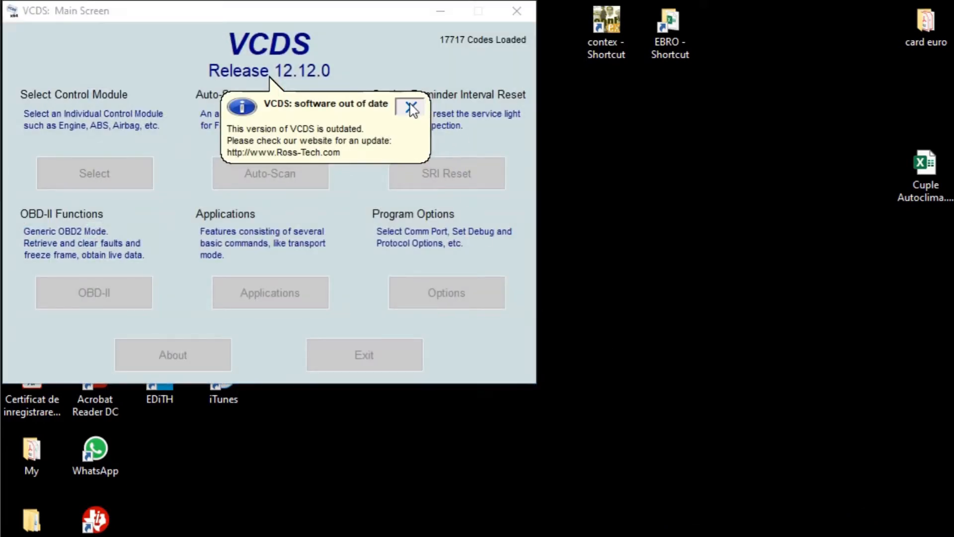
{"action": "left_click", "coordinate": [412, 108]}
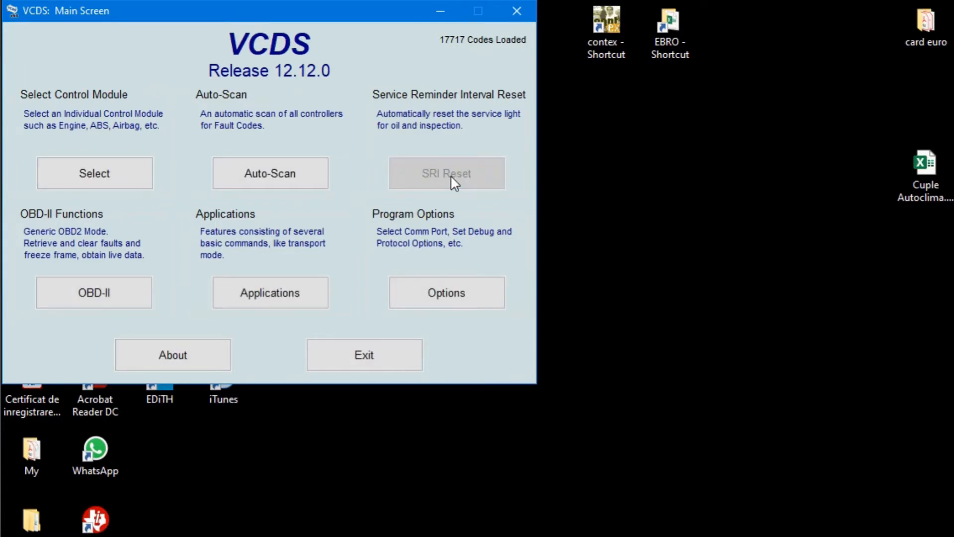
Attempt SRI Reset, acknowledge the interface-check and cluster no-response errors, then go to Program Options
{"action": "left_click", "coordinate": [446, 173]}
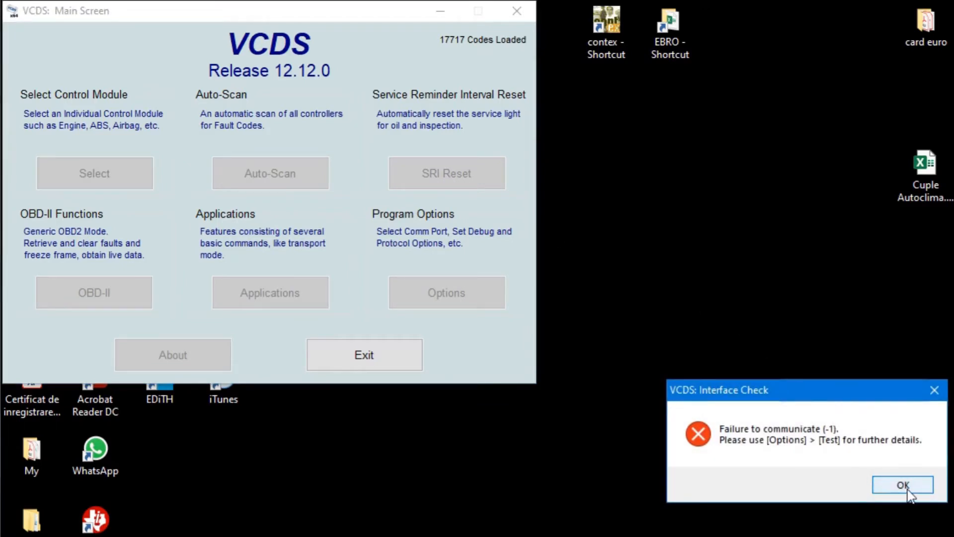
{"action": "left_click", "coordinate": [903, 484]}
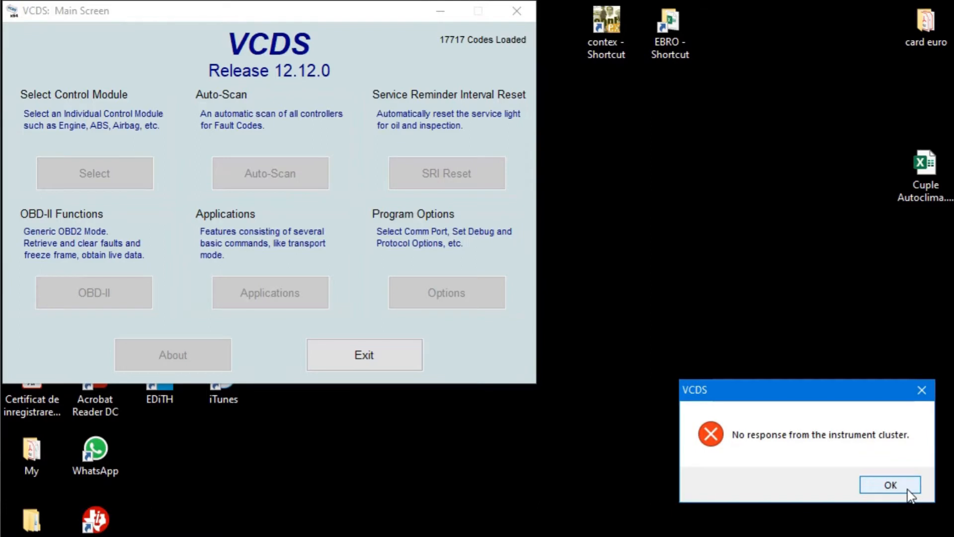
{"action": "left_click", "coordinate": [889, 485]}
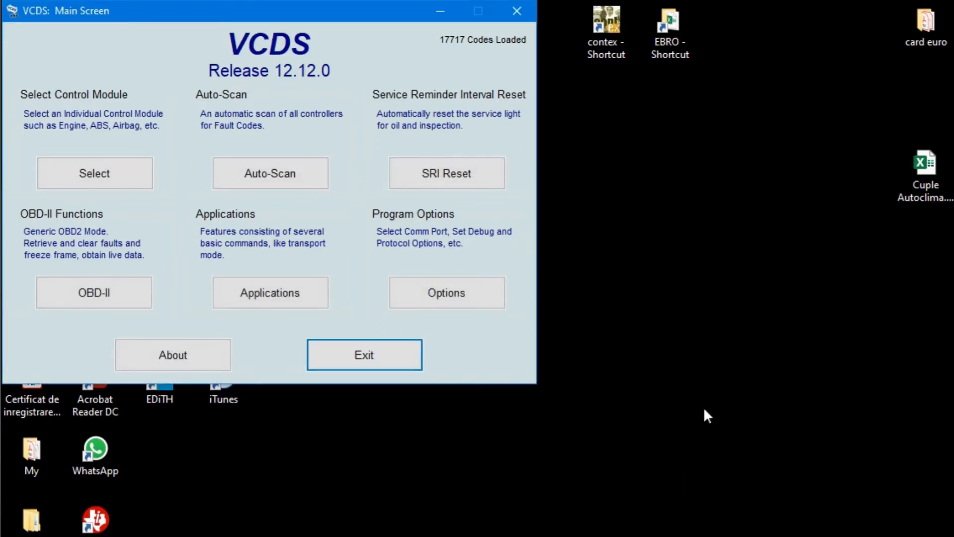
{"action": "mouse_move", "coordinate": [371, 299]}
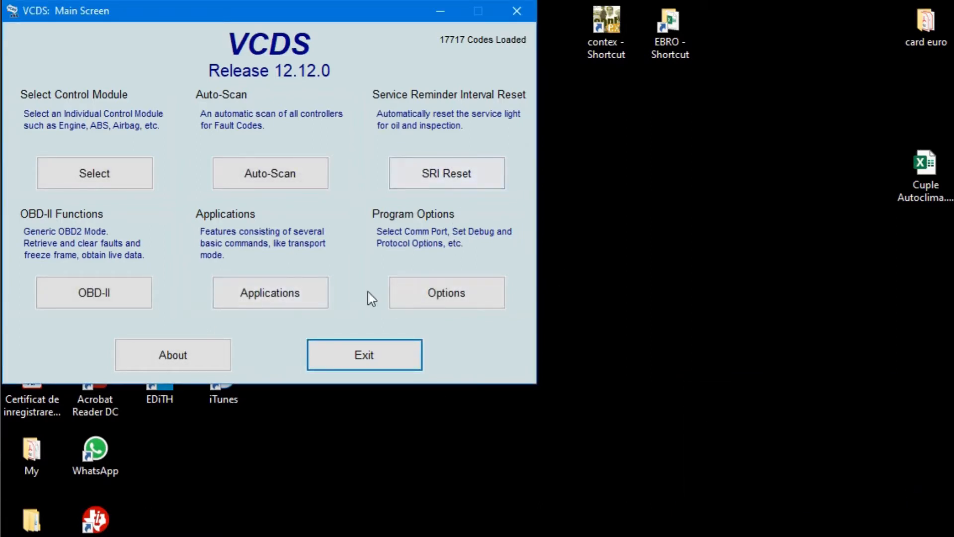
{"action": "left_click", "coordinate": [446, 293]}
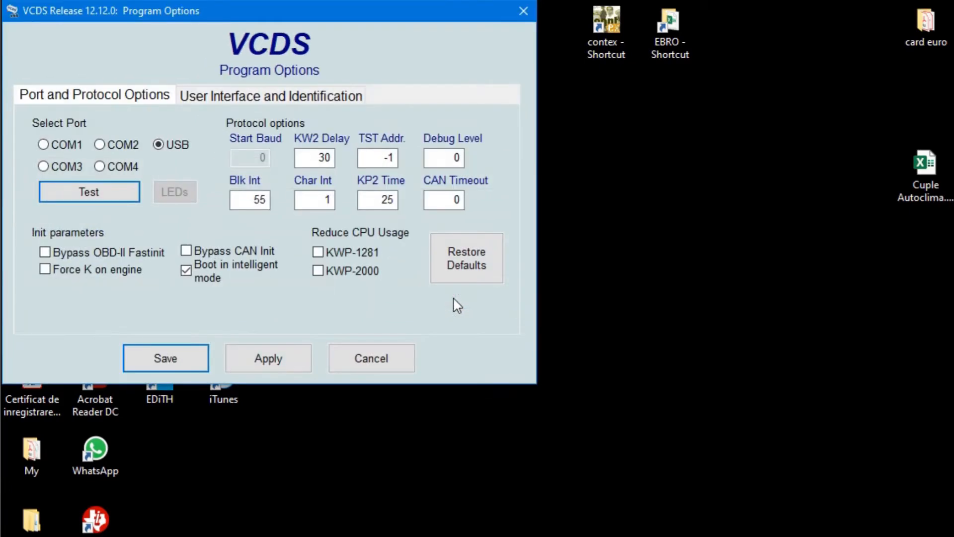
Run the USB port test reporting 'interface not found', acknowledge it and retry SRI Reset
{"action": "left_click", "coordinate": [89, 191]}
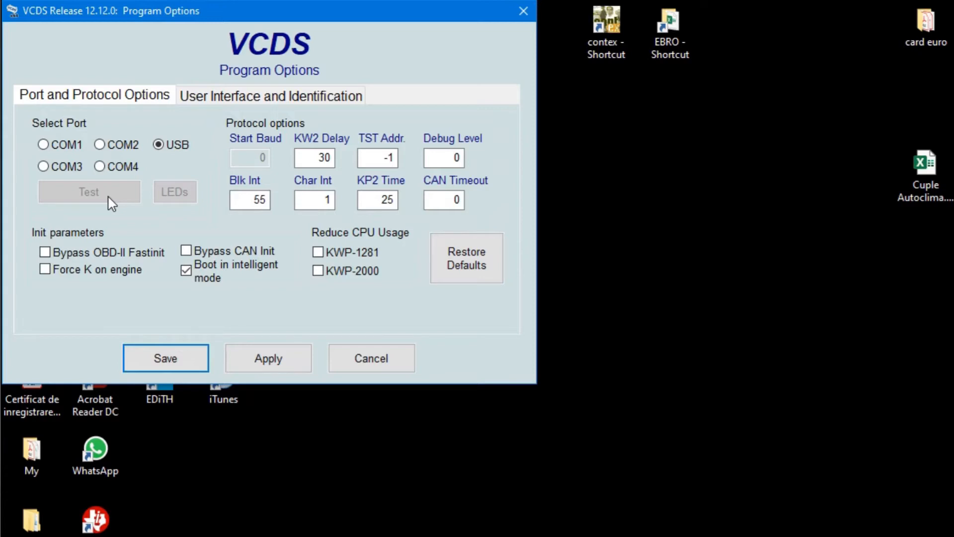
{"action": "left_click", "coordinate": [88, 192]}
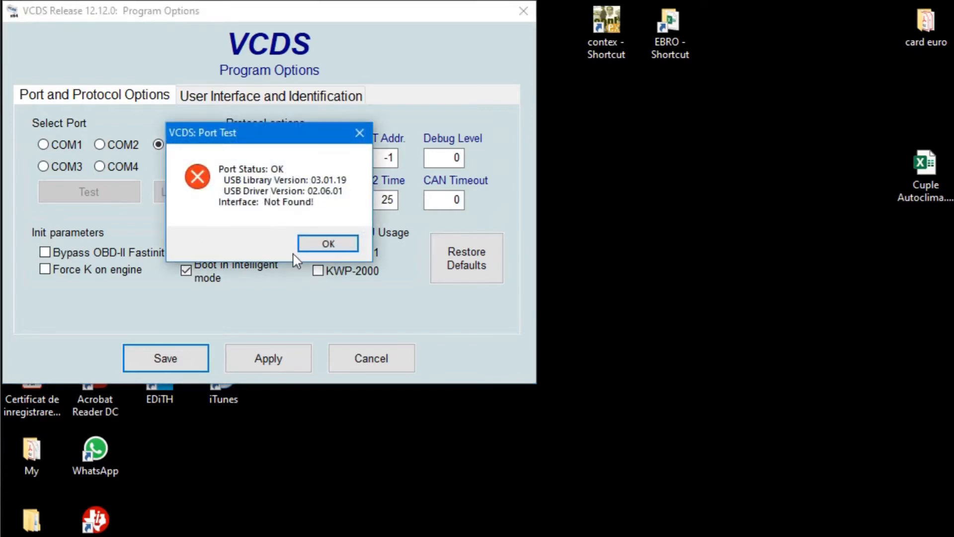
{"action": "left_click", "coordinate": [327, 244]}
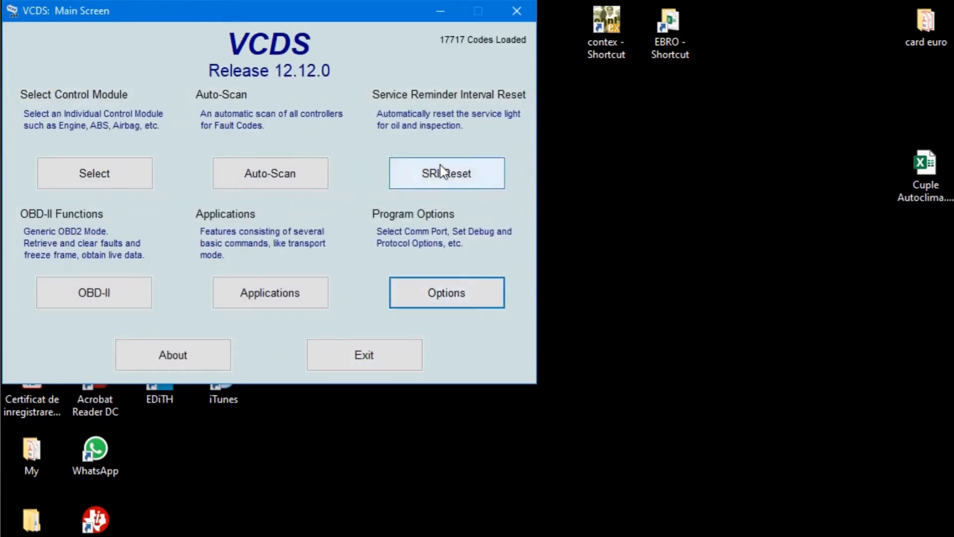
{"action": "left_click", "coordinate": [446, 173]}
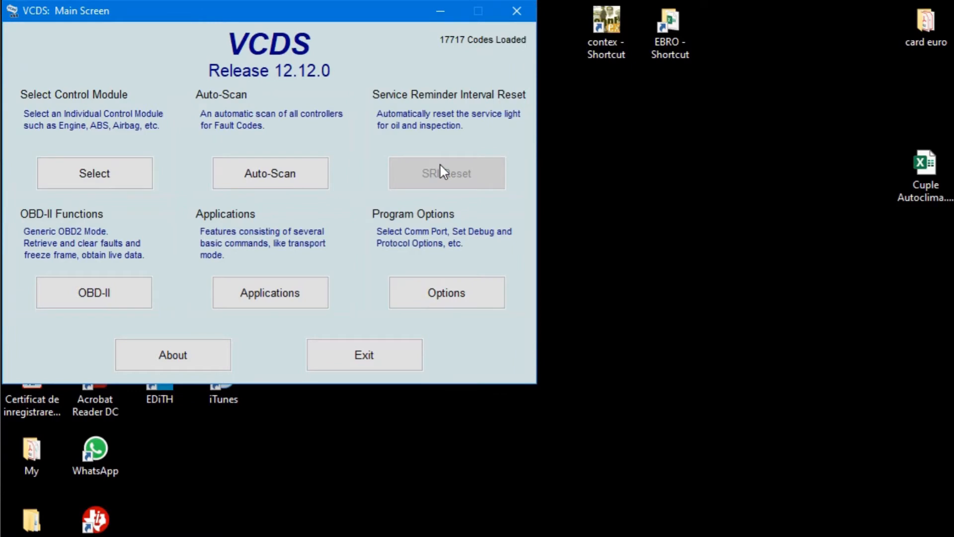
Retest until the HEX-USB+CAN interface is found, apply and save the port settings, and restart SRI Reset
{"action": "left_click", "coordinate": [447, 173]}
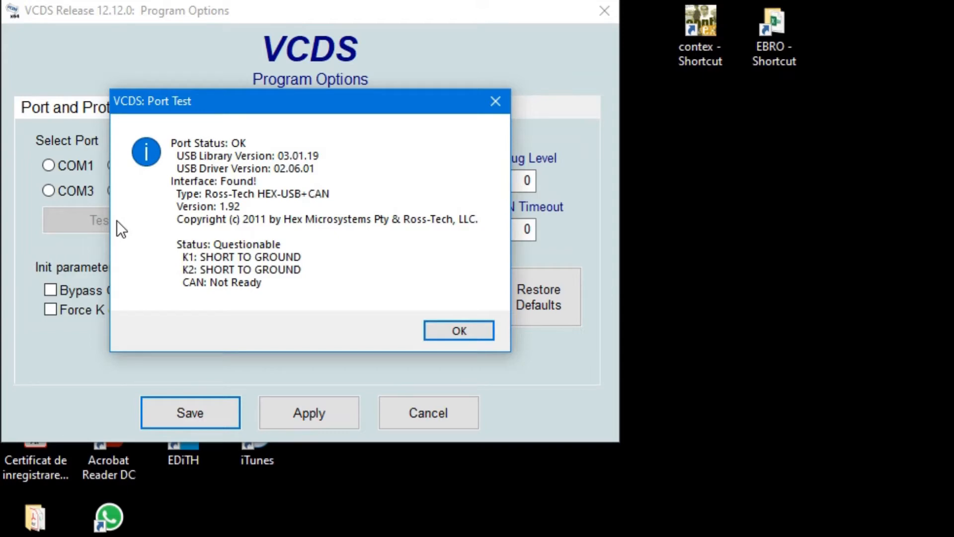
{"action": "left_click", "coordinate": [458, 330]}
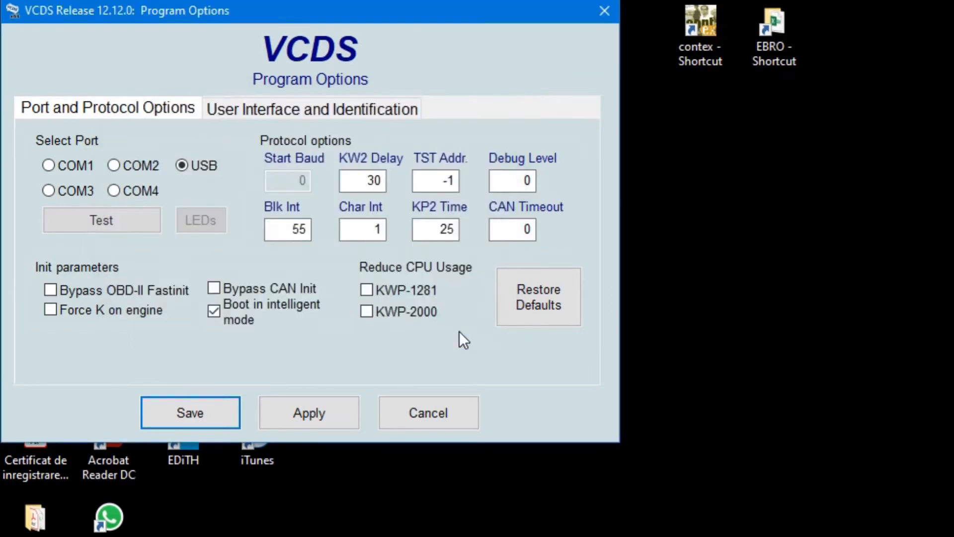
{"action": "left_click", "coordinate": [309, 413]}
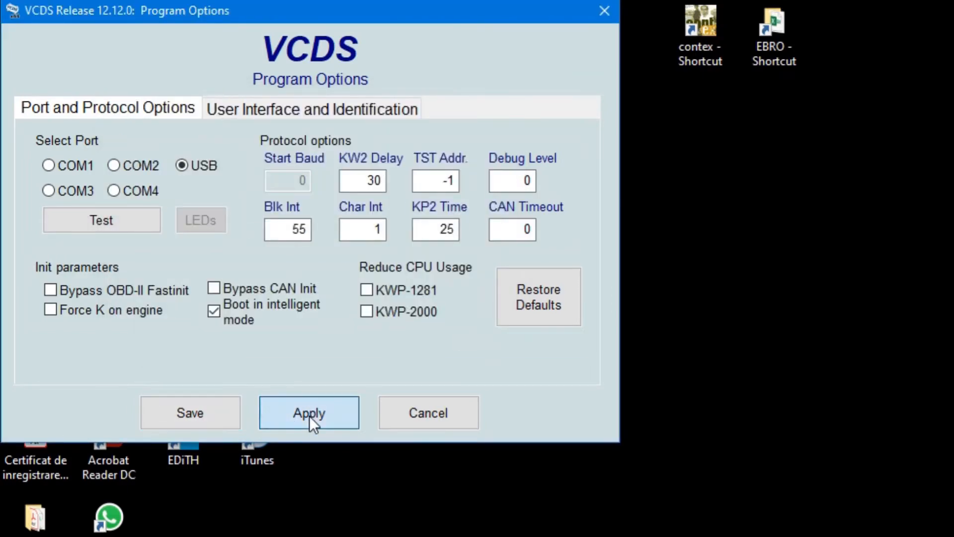
{"action": "left_click", "coordinate": [308, 412]}
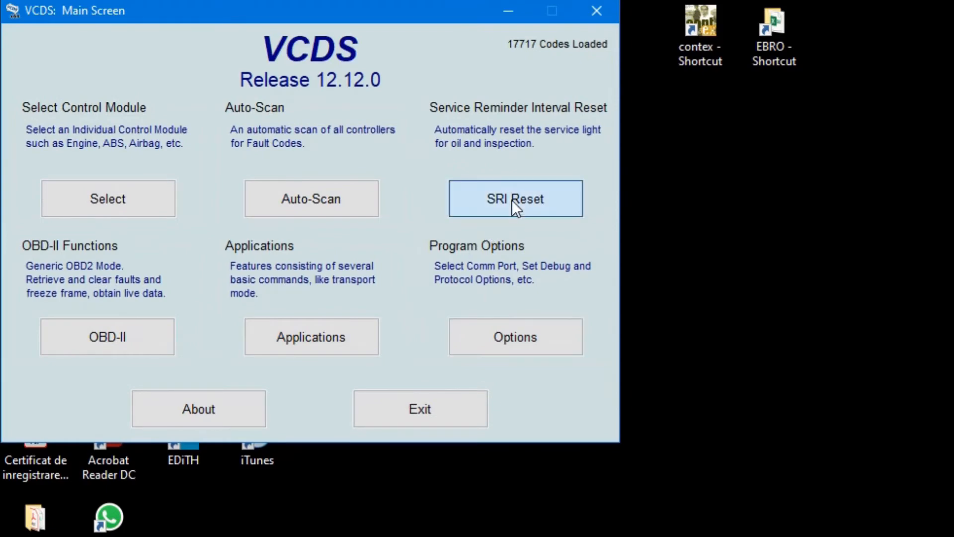
{"action": "left_click", "coordinate": [515, 199]}
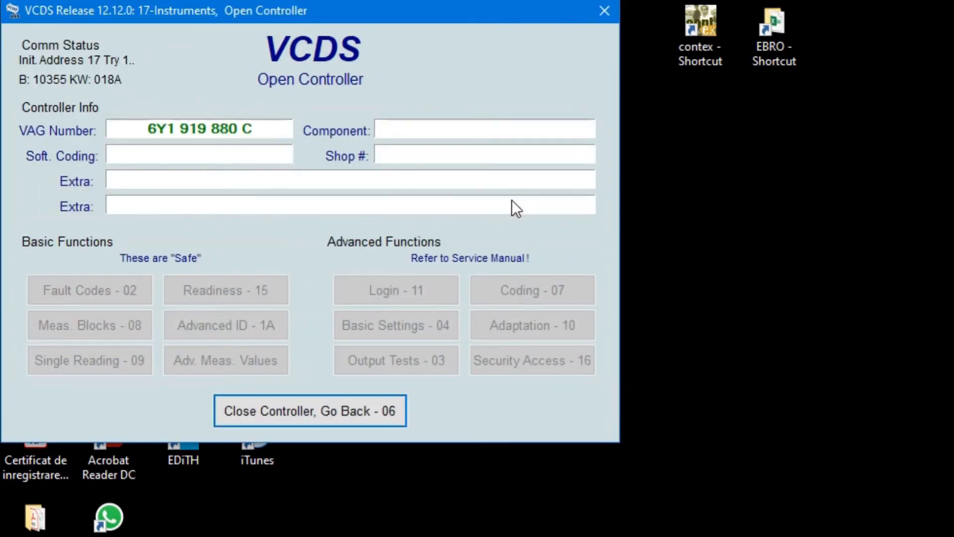
Bring up the SRI Reset dialog listing the instrument cluster's service channels and current values
{"action": "left_click", "coordinate": [531, 324]}
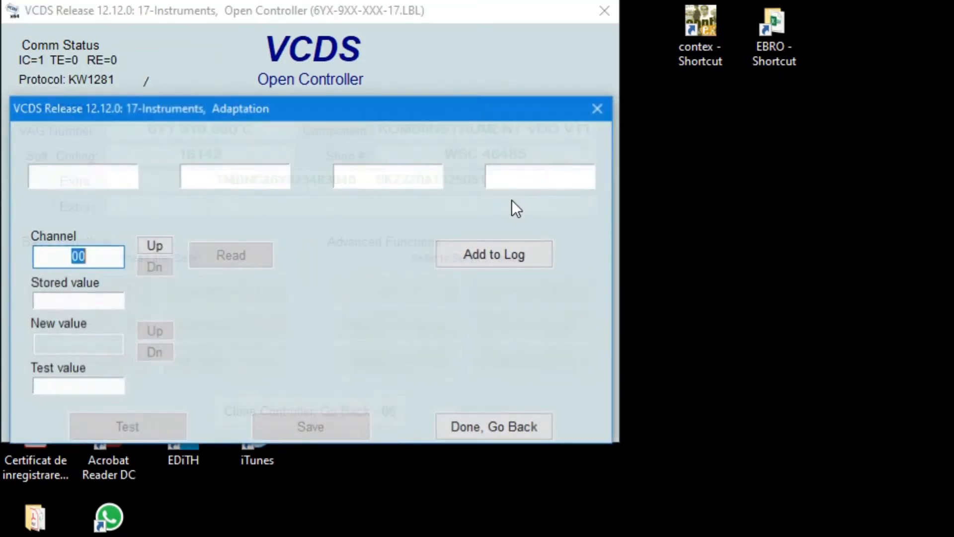
{"action": "type", "text": "10"}
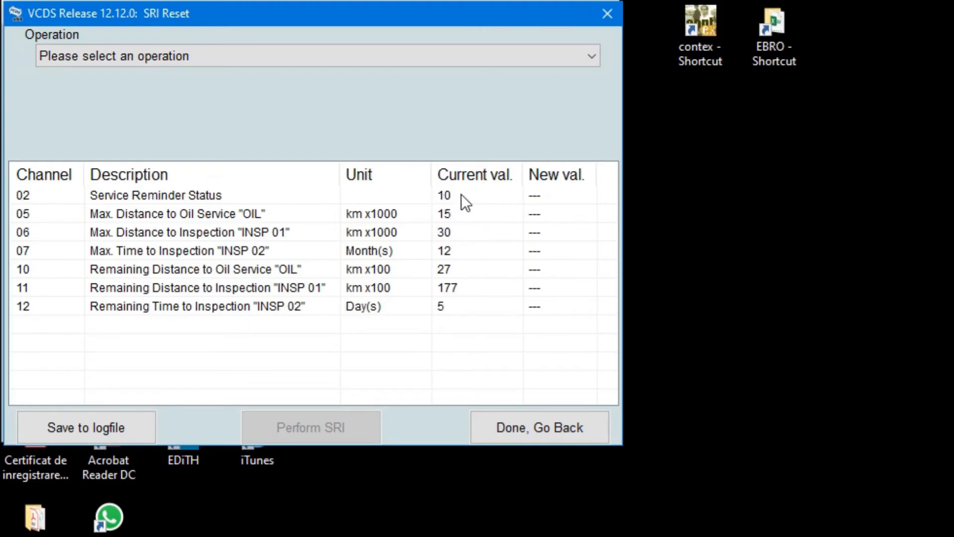
{"action": "mouse_move", "coordinate": [467, 205]}
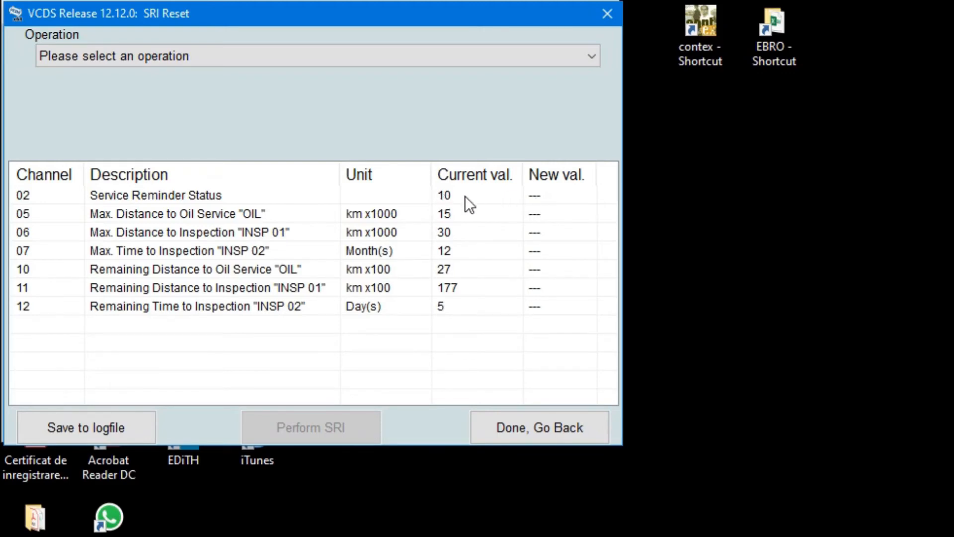
Select channel 02 Service Reminder Status and choose the 'Service Reset' operation giving new value 0
{"action": "left_click", "coordinate": [555, 195]}
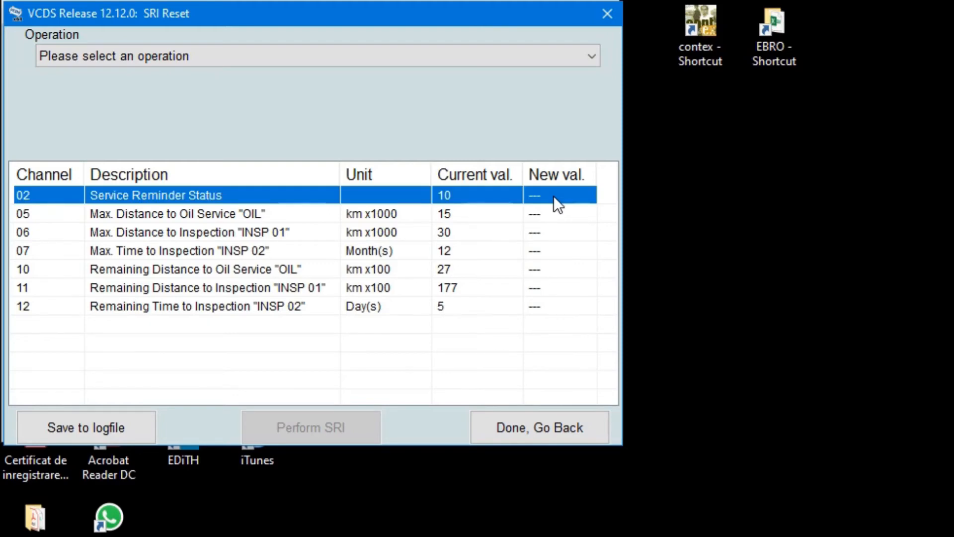
{"action": "mouse_move", "coordinate": [546, 187]}
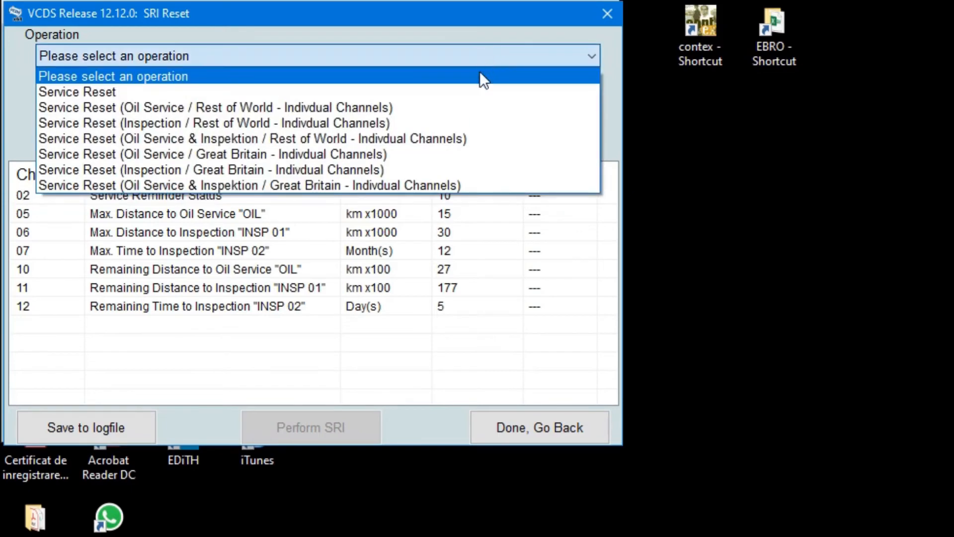
{"action": "left_click", "coordinate": [76, 92]}
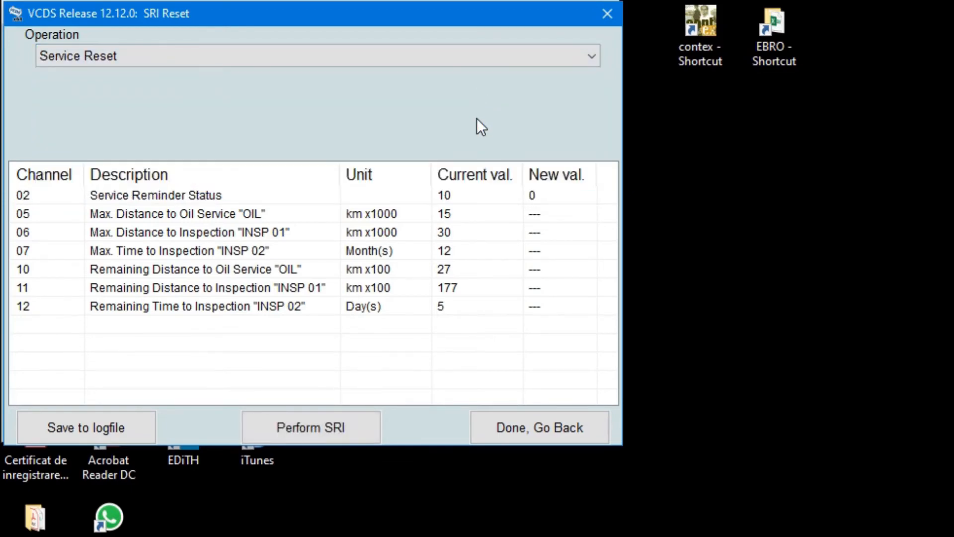
{"action": "mouse_move", "coordinate": [453, 221]}
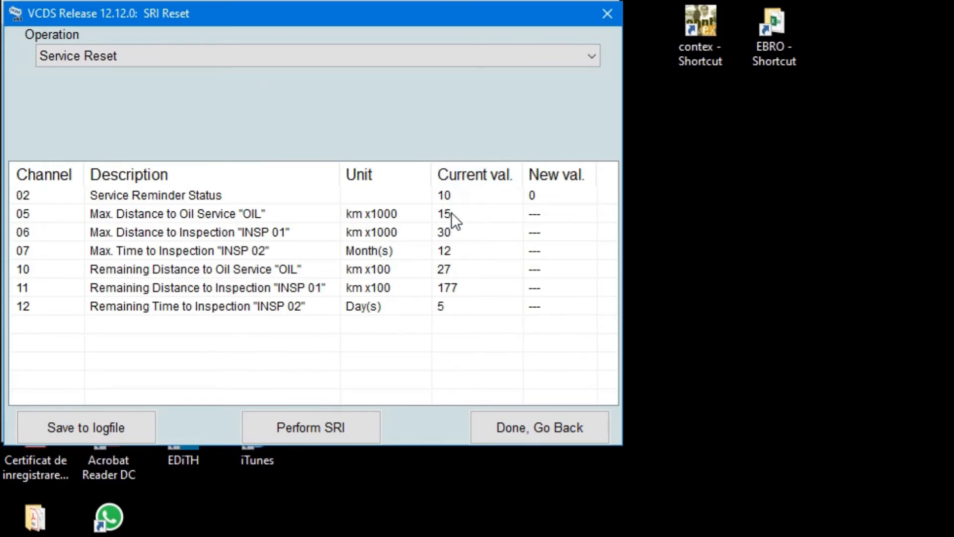
{"action": "mouse_move", "coordinate": [449, 267]}
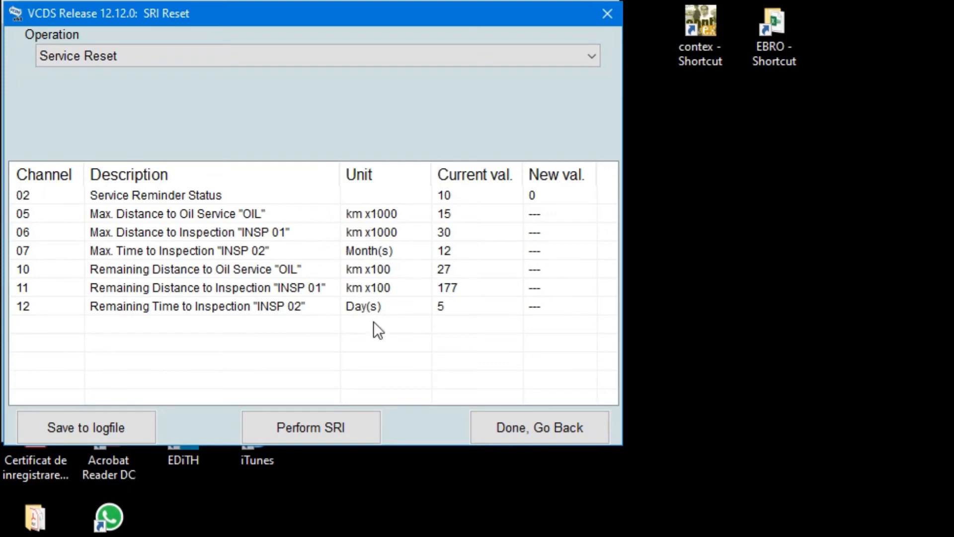
{"action": "mouse_move", "coordinate": [478, 264]}
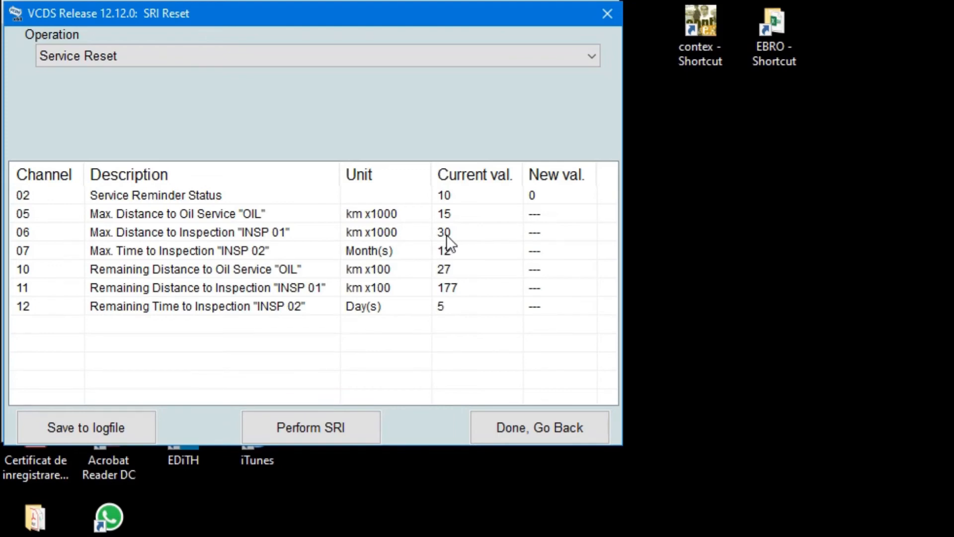
{"action": "mouse_move", "coordinate": [401, 245]}
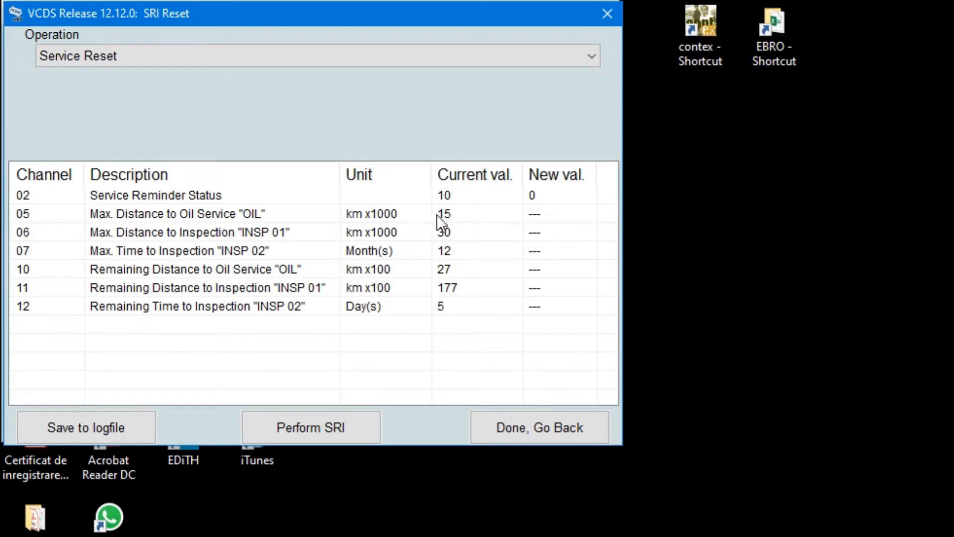
{"action": "mouse_move", "coordinate": [453, 260]}
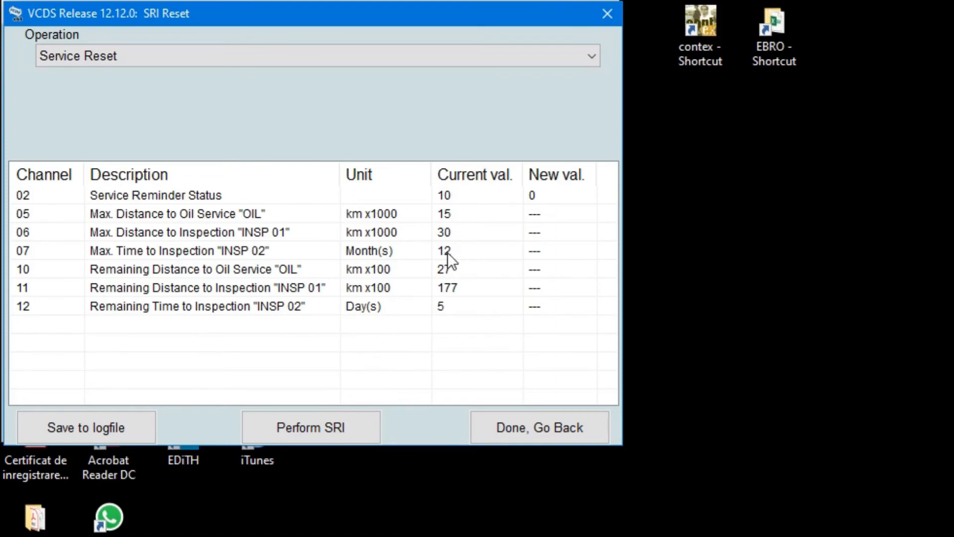
{"action": "mouse_move", "coordinate": [487, 248]}
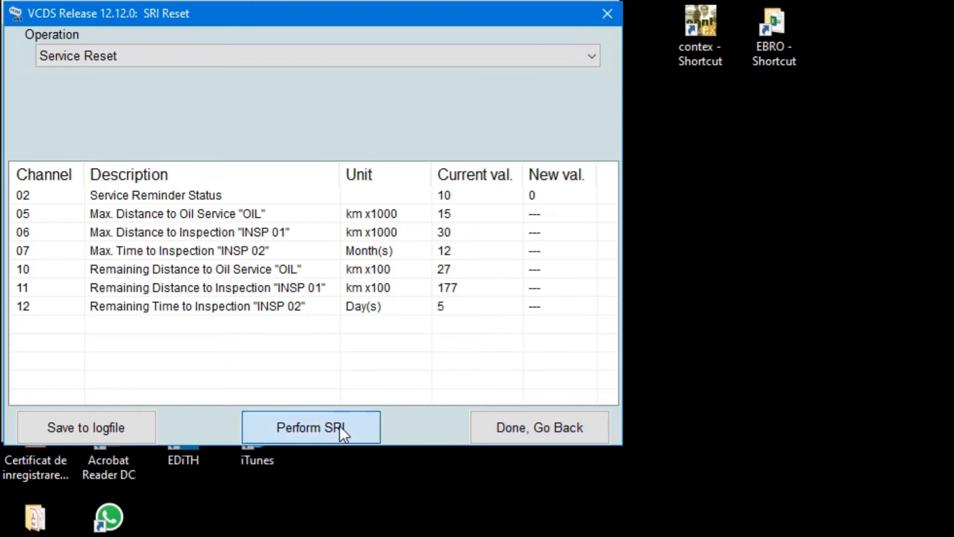
Perform SRI so the controller writes the new values, then acknowledge the 'SRI reset complete' confirmation
{"action": "left_click", "coordinate": [311, 427]}
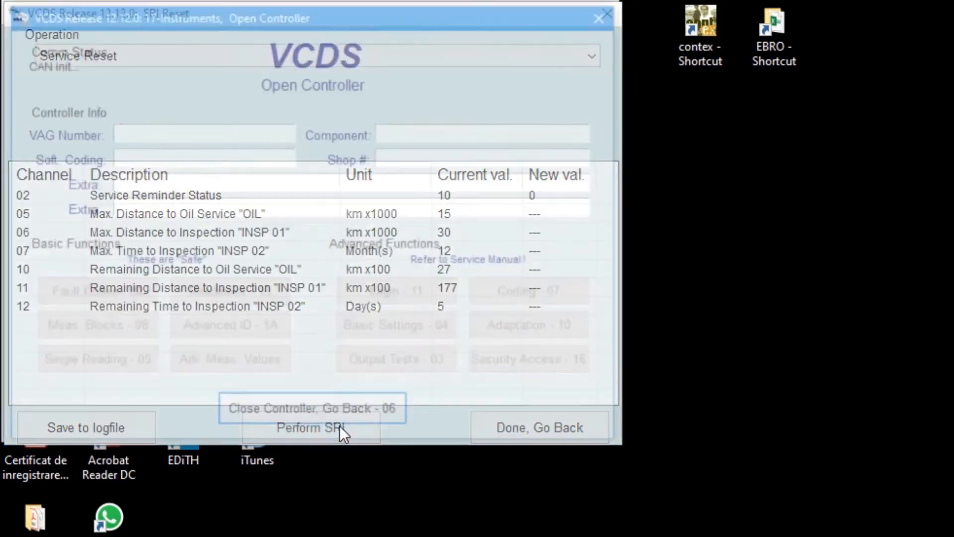
{"action": "left_click", "coordinate": [312, 407]}
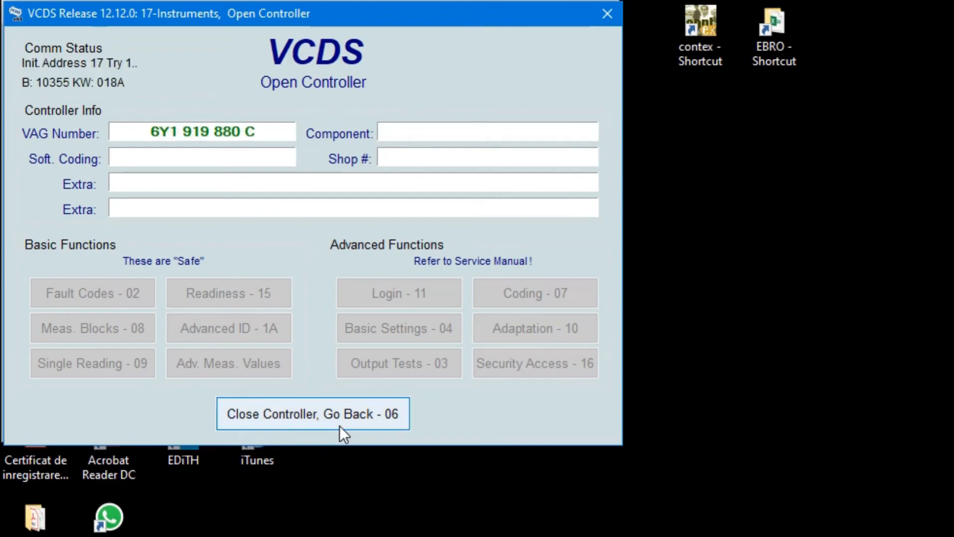
{"action": "left_click", "coordinate": [535, 327]}
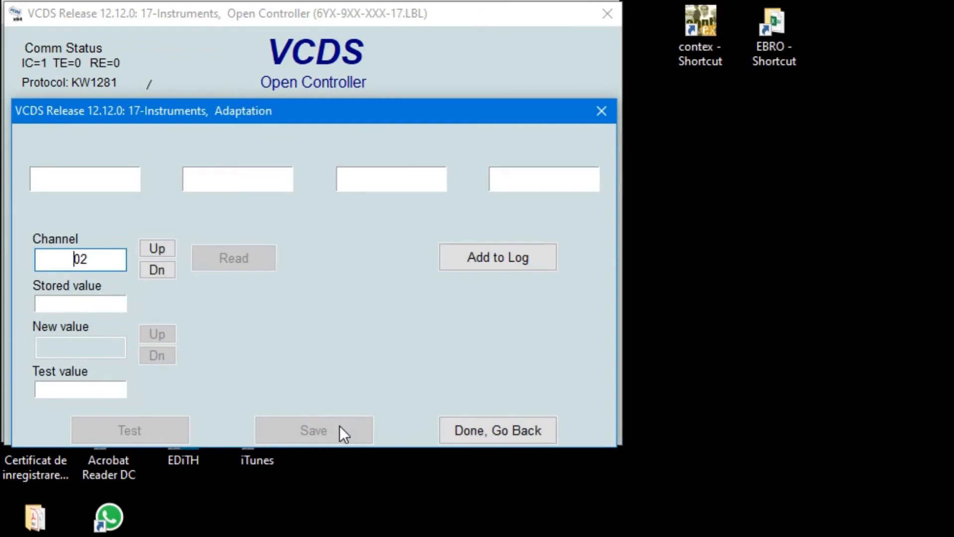
{"action": "left_click", "coordinate": [311, 426]}
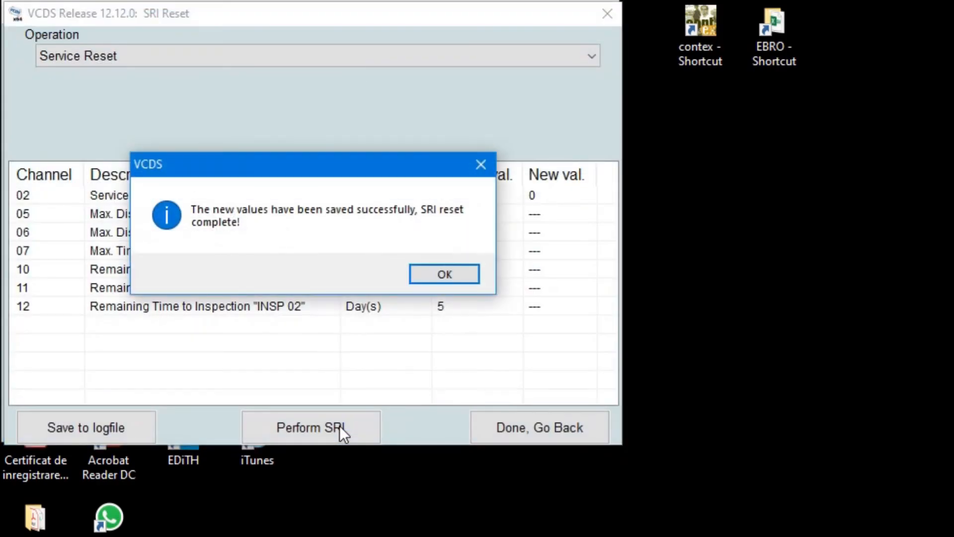
{"action": "mouse_move", "coordinate": [423, 329]}
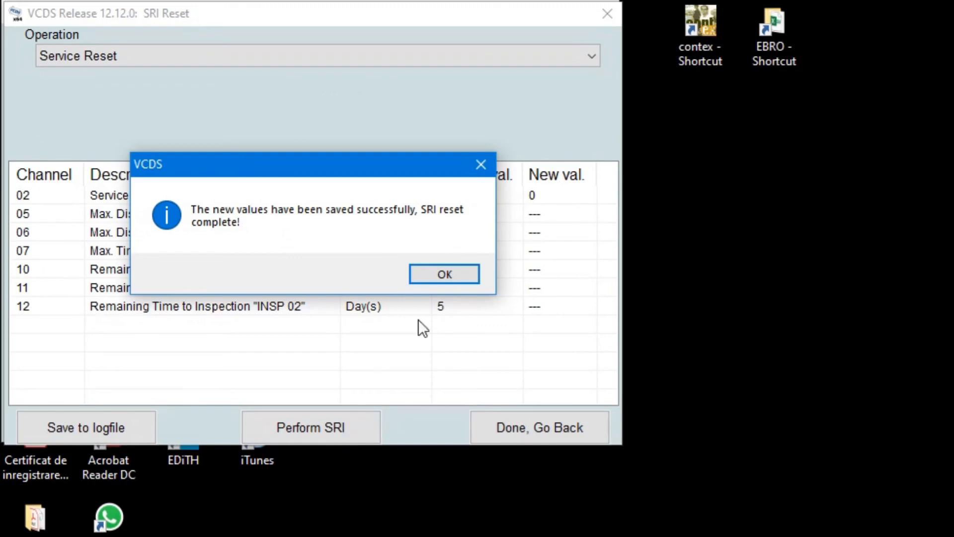
{"action": "left_click", "coordinate": [443, 273]}
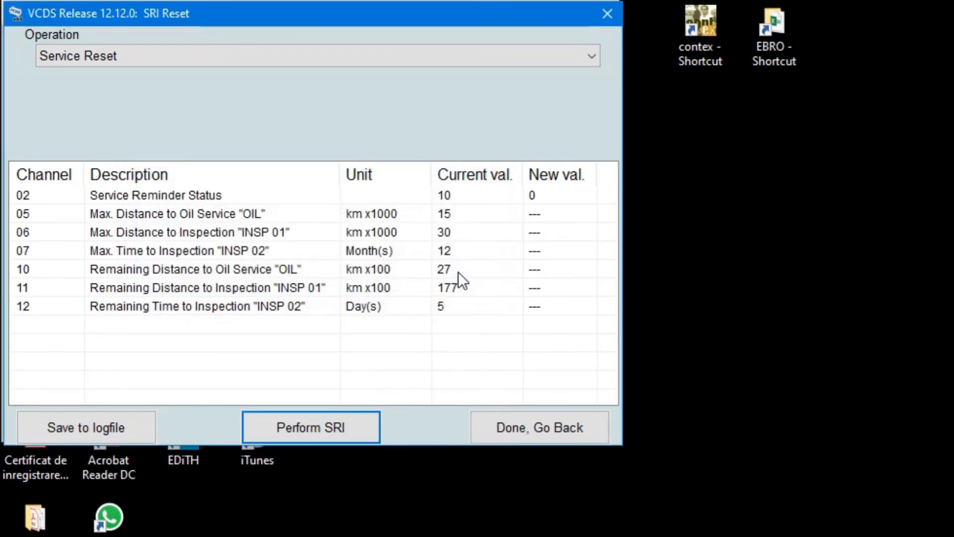